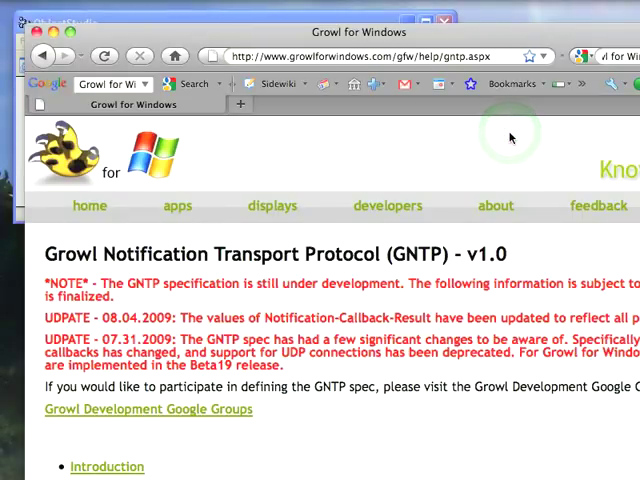
mouse_move(510, 138)
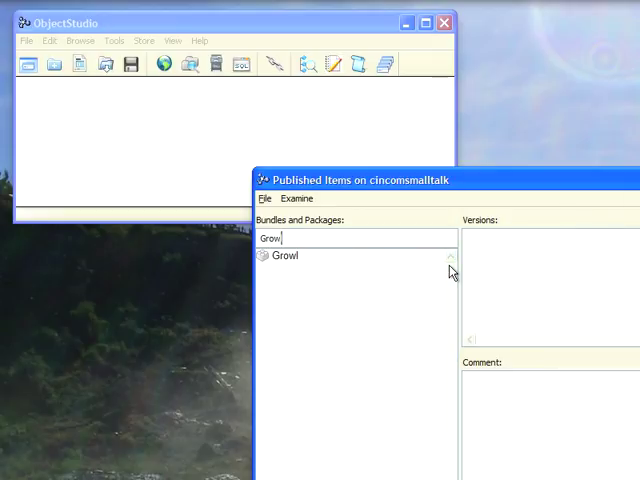
Pick the Growl package from the published items search results and load it.
click(285, 255)
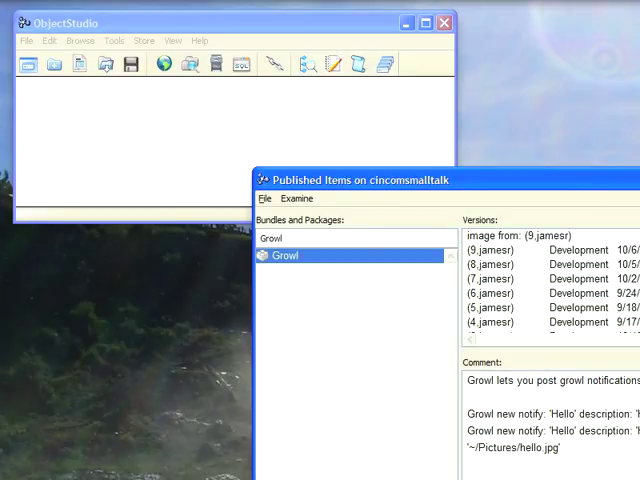
click(79, 40)
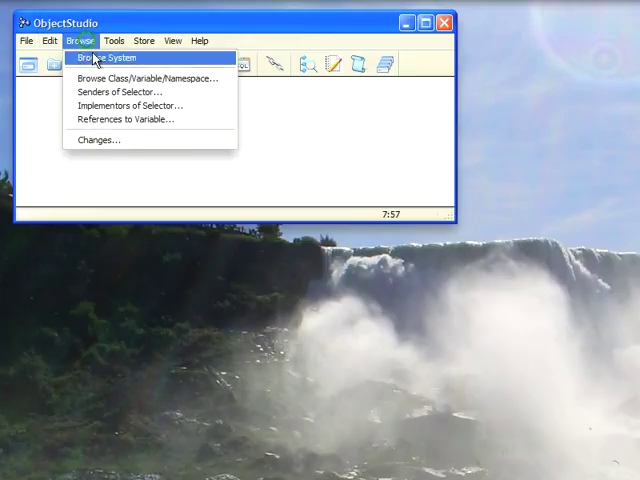
Browse the Growl package and read GrowlInterface's notification: and register method sources.
click(112, 58)
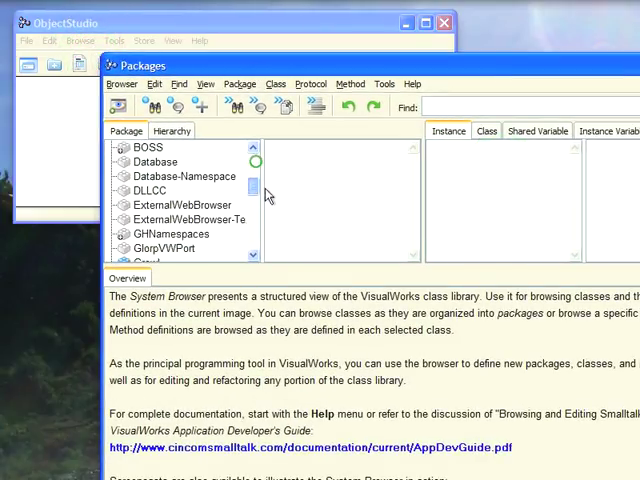
click(152, 205)
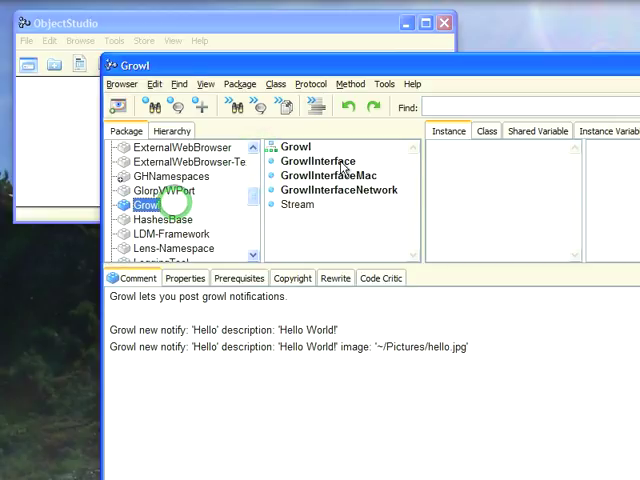
click(315, 161)
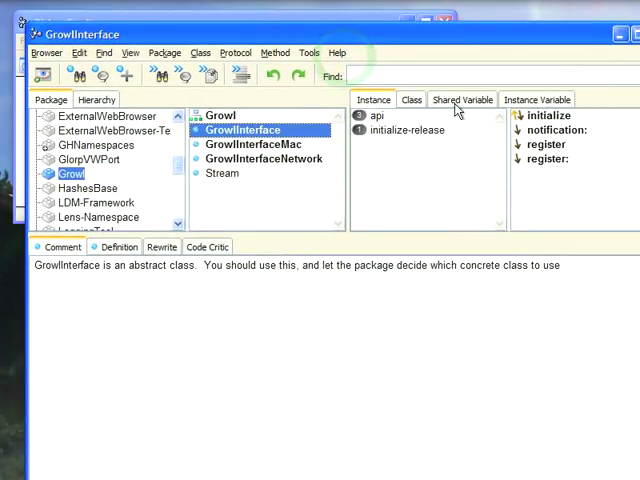
click(548, 130)
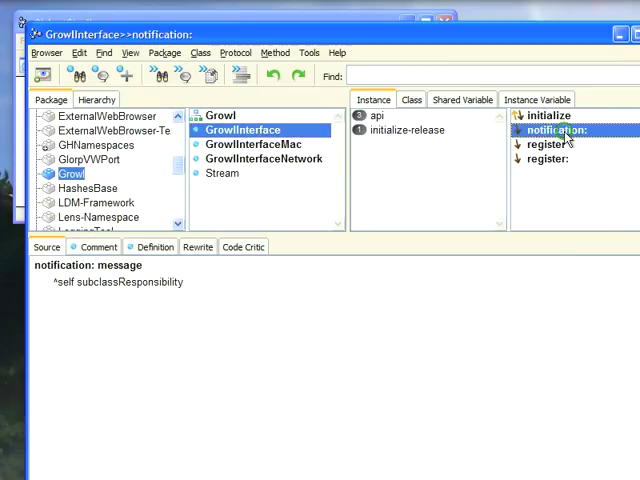
click(548, 145)
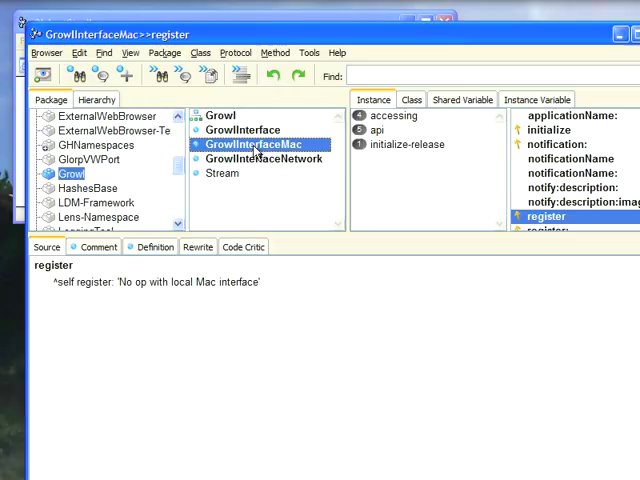
Read GrowlInterfaceNetwork's api notification: method, then list its private communication methods.
click(264, 158)
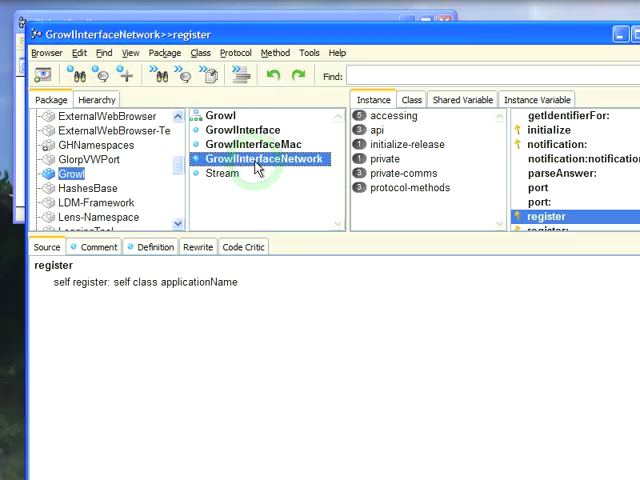
mouse_move(265, 175)
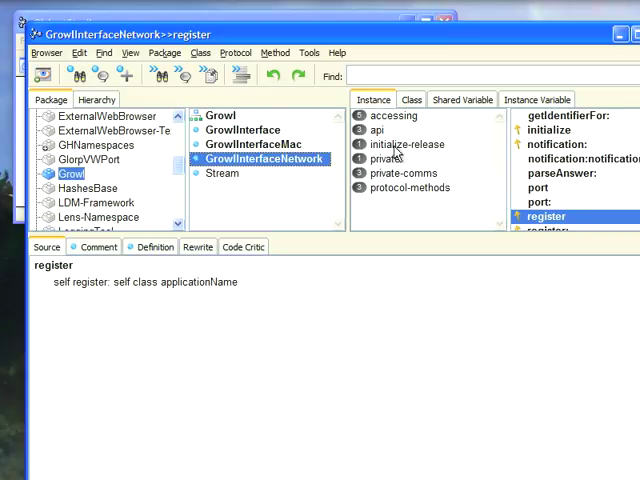
click(380, 130)
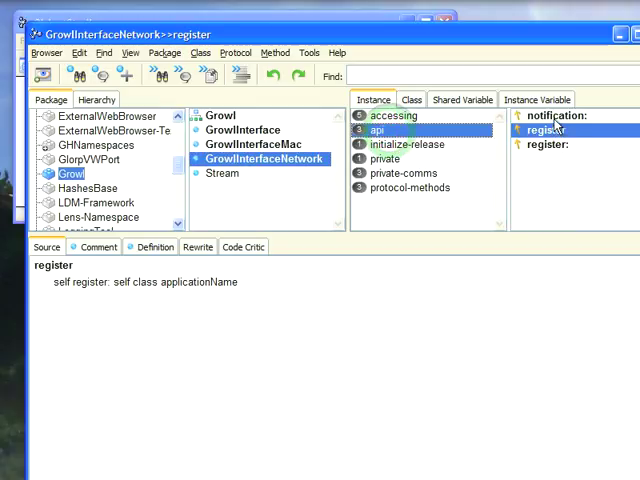
click(551, 115)
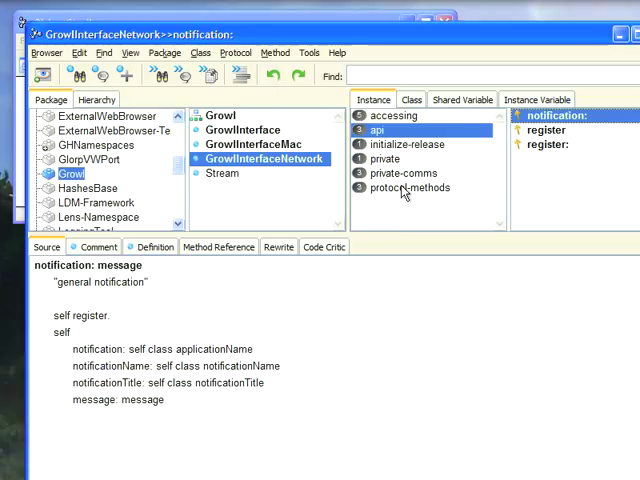
click(410, 187)
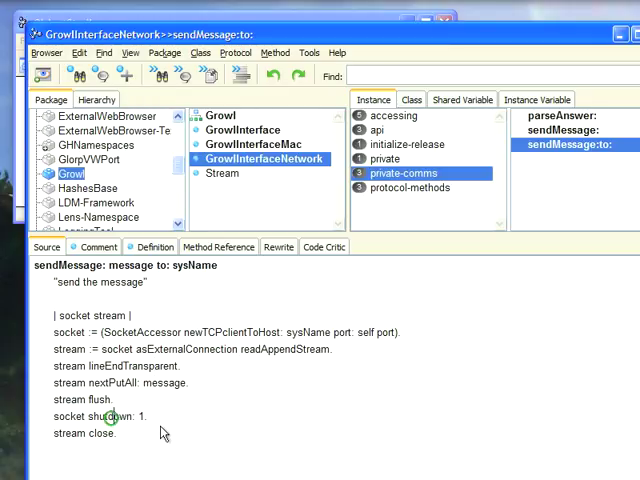
Move the Growl class browser aside and bring the main ObjectStudio window to the front.
click(110, 417)
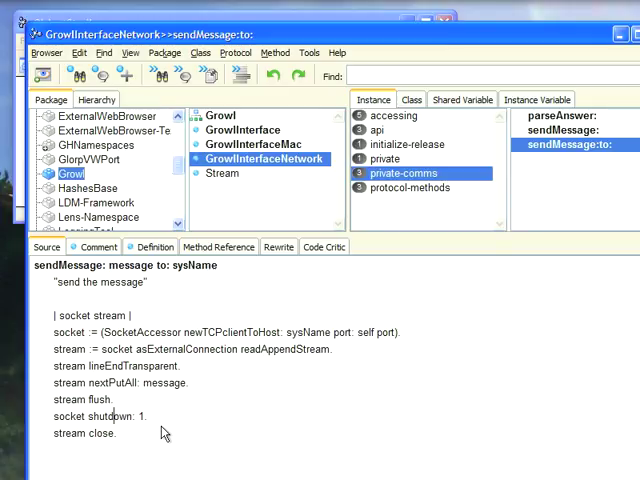
click(410, 187)
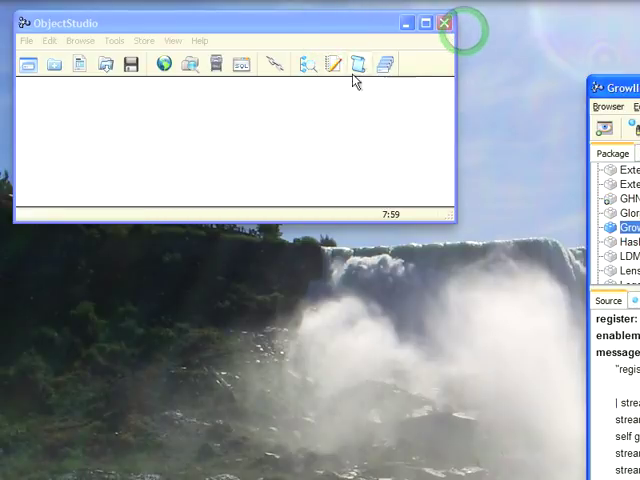
click(114, 40)
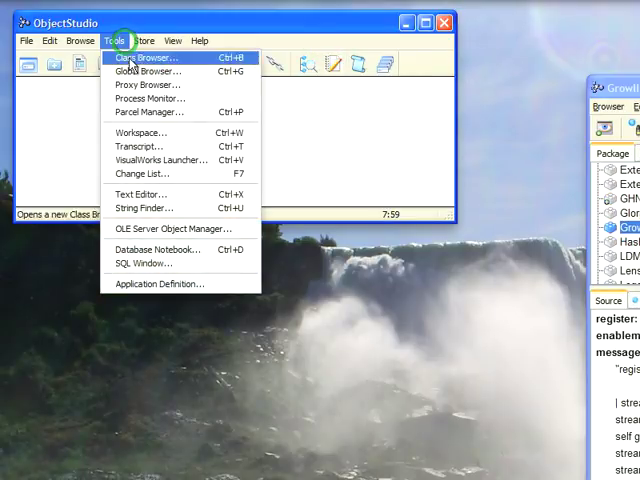
In a new workspace, write Growl.GrowlInterface new notification: 'Hi from OST 8.2'.
click(143, 132)
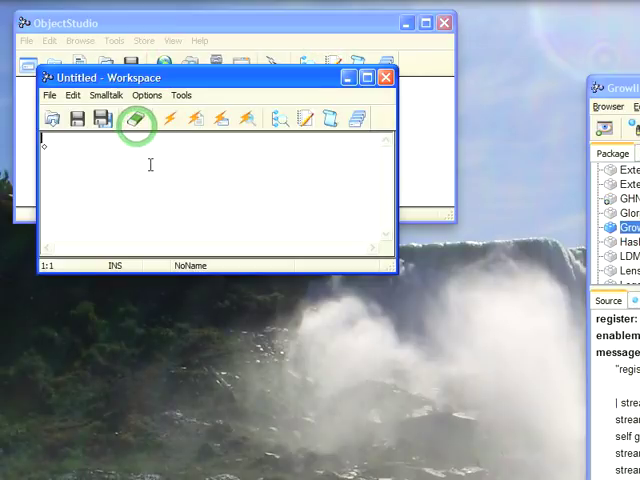
text(Gr)
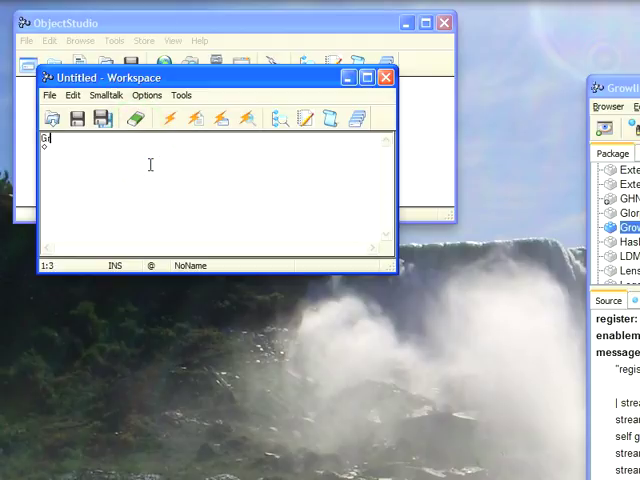
text(rowl.GrowlInterface new)
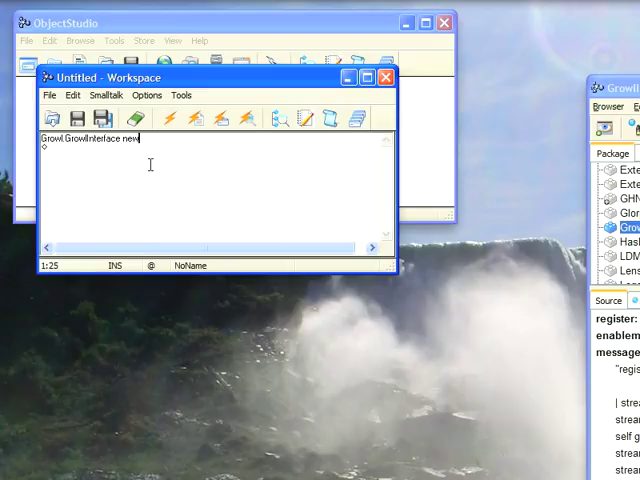
text(notification:)
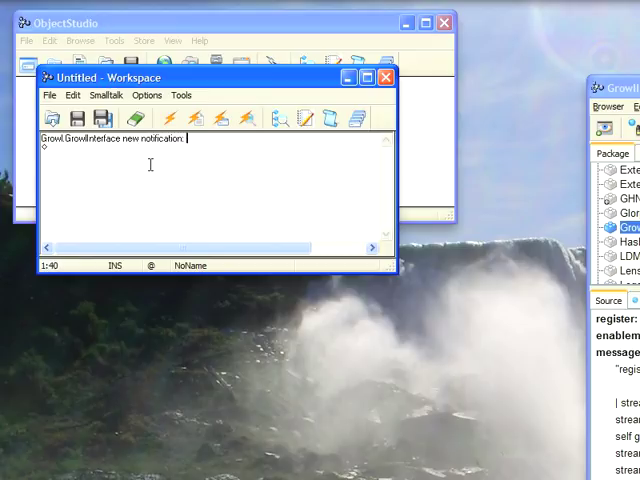
text('Hi from)
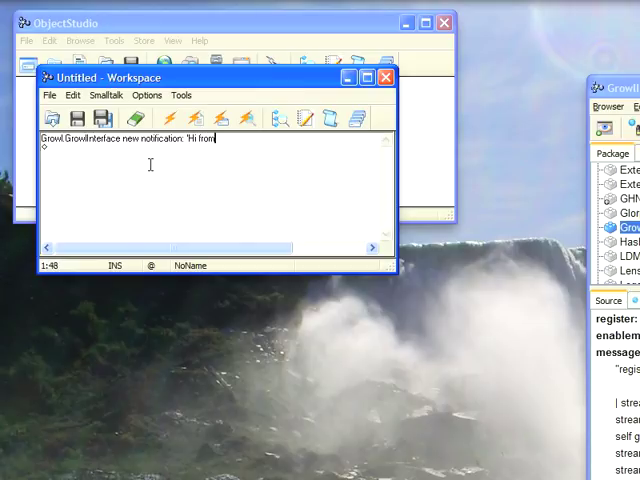
text(OST 8.2)
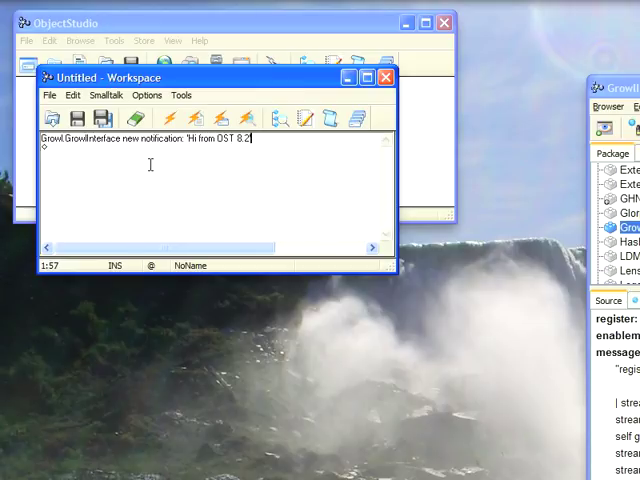
click(106, 95)
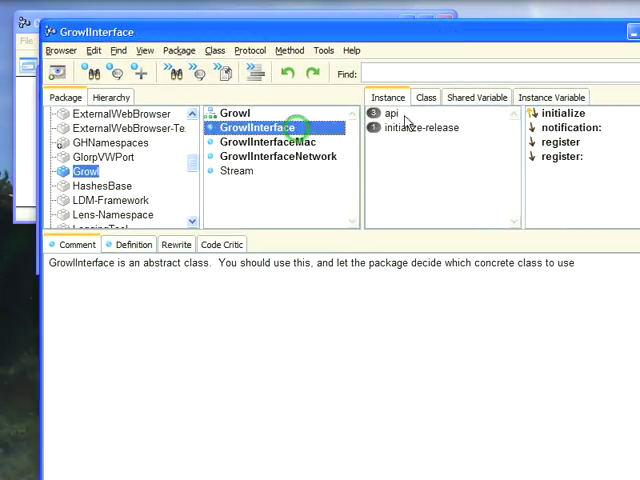
Check GrowlInterface's class-side notificationName, 'Cincom Smalltalk Post'.
click(425, 97)
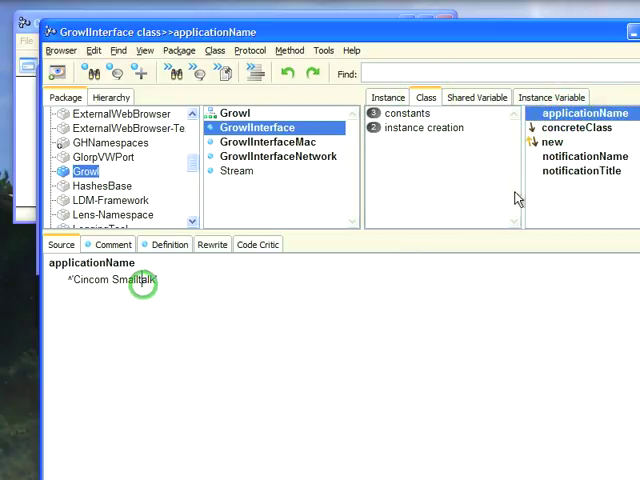
click(584, 156)
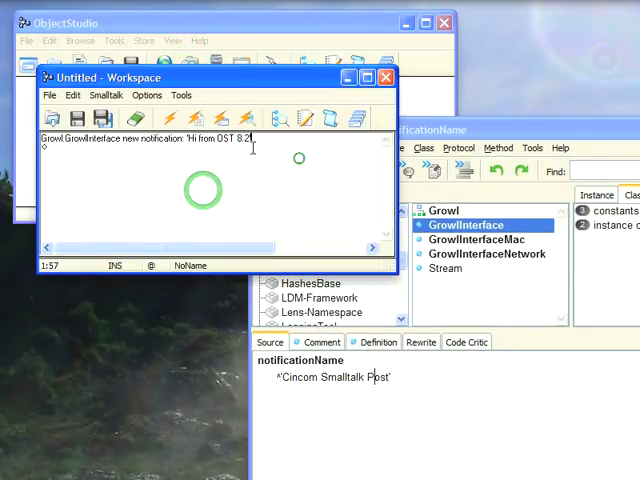
Place the cursor on the 'Hi from OST 8.2' notification expression in the workspace.
click(107, 118)
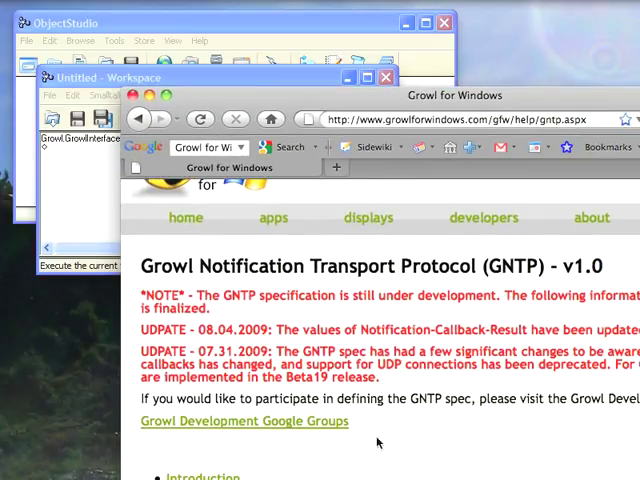
Scroll the Growl GNTP specification page in Firefox down to its table of contents.
scroll(down, 3)
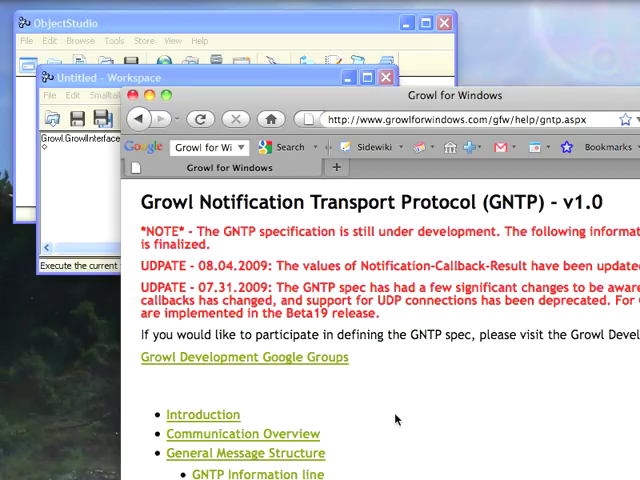